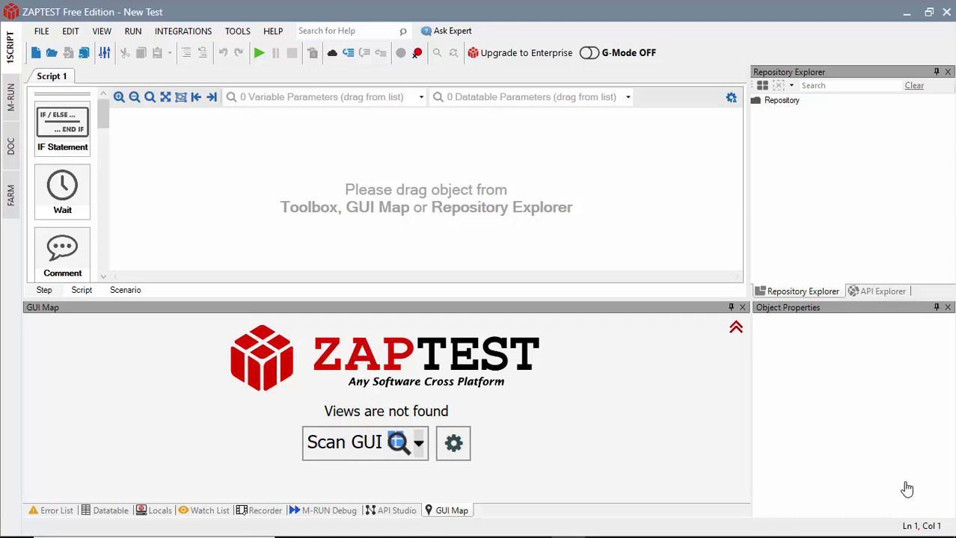
- Browse the ZAPTEST How-To page down through namespaces to the API Methods reference
{"action": "left_click", "coordinate": [272, 30]}
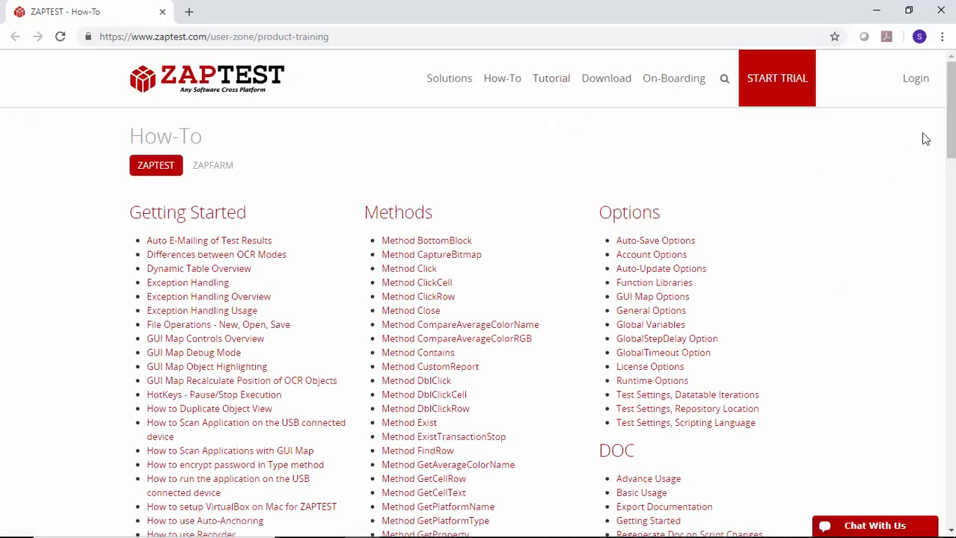
{"action": "scroll", "scroll_direction": "down", "scroll_amount": 3}
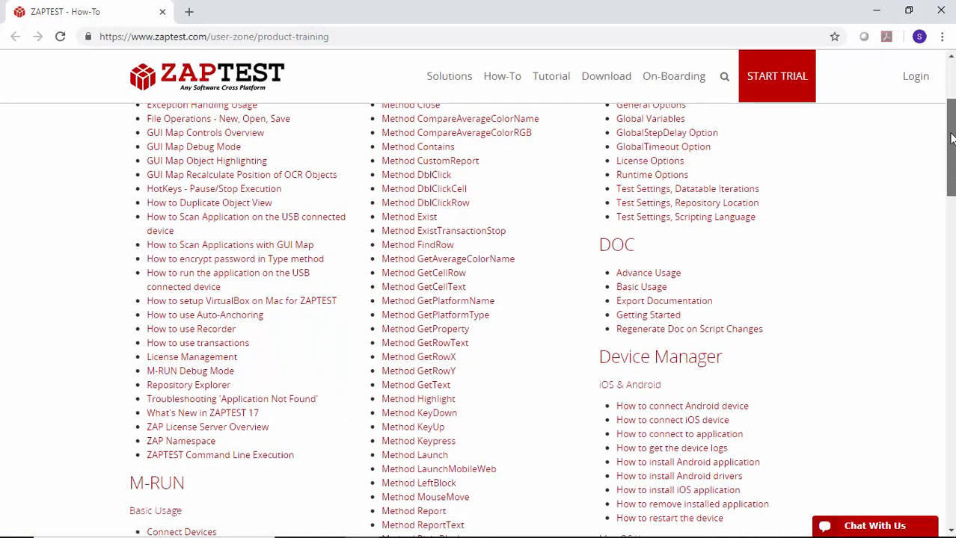
{"action": "scroll", "scroll_direction": "down", "scroll_amount": 3}
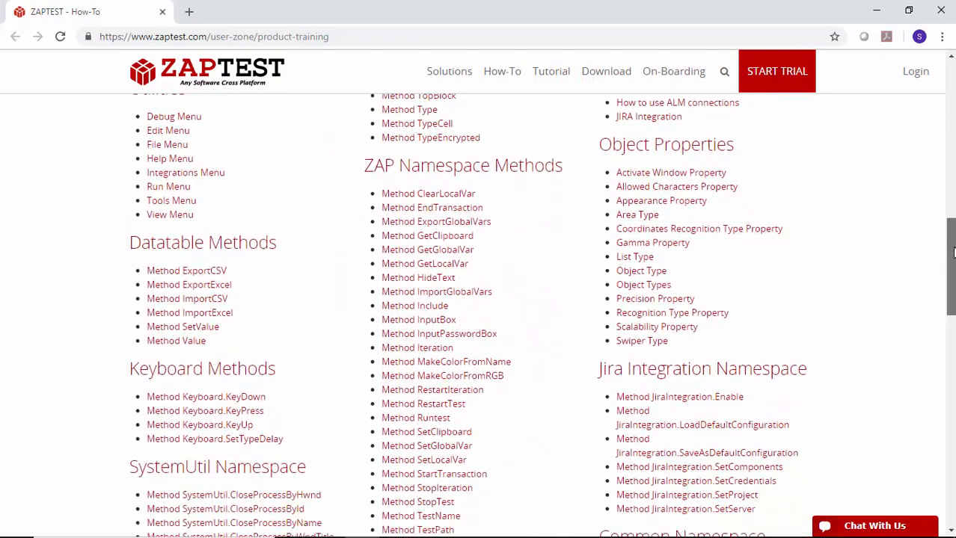
{"action": "scroll", "scroll_direction": "down", "scroll_amount": 3}
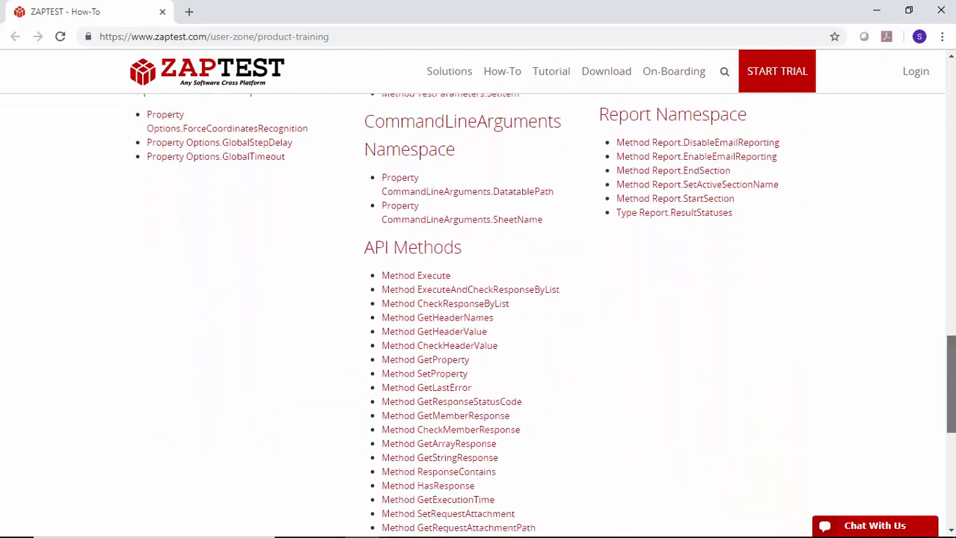
{"action": "scroll", "scroll_direction": "down", "scroll_amount": 3}
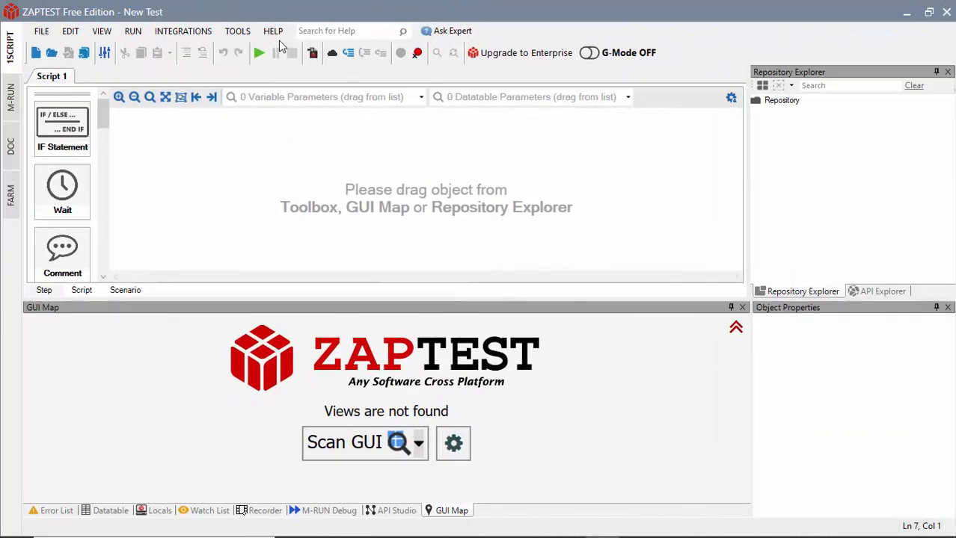
{"action": "left_click", "coordinate": [272, 30]}
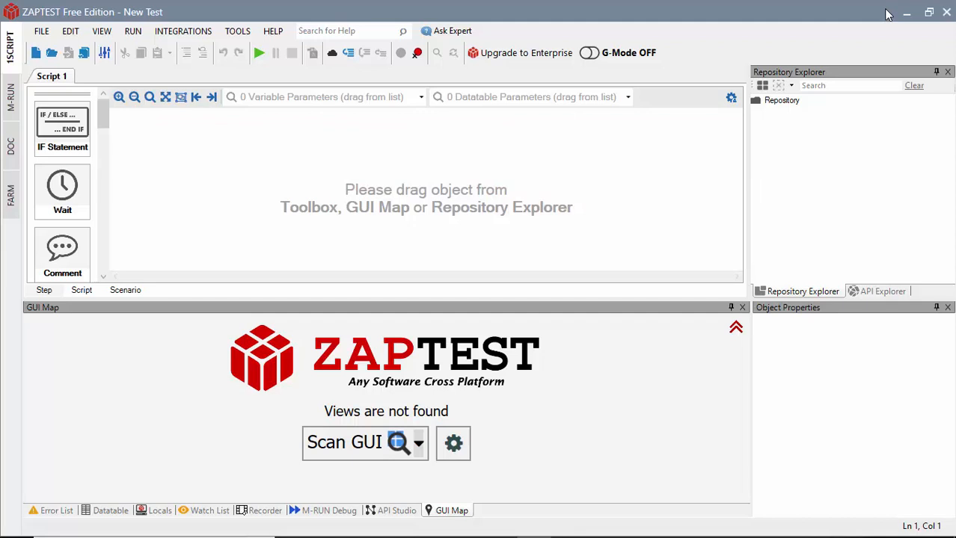
{"action": "mouse_move", "coordinate": [909, 251]}
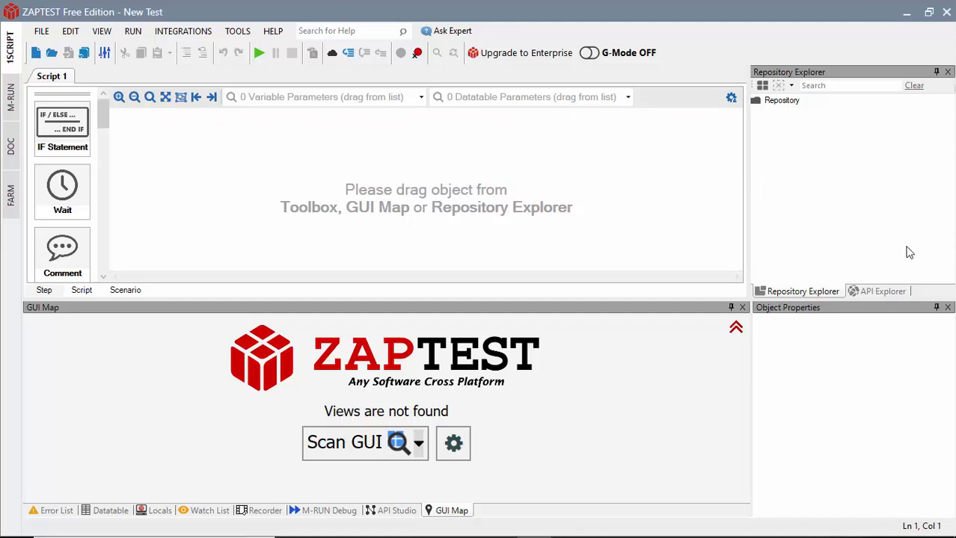
{"action": "left_click", "coordinate": [880, 290]}
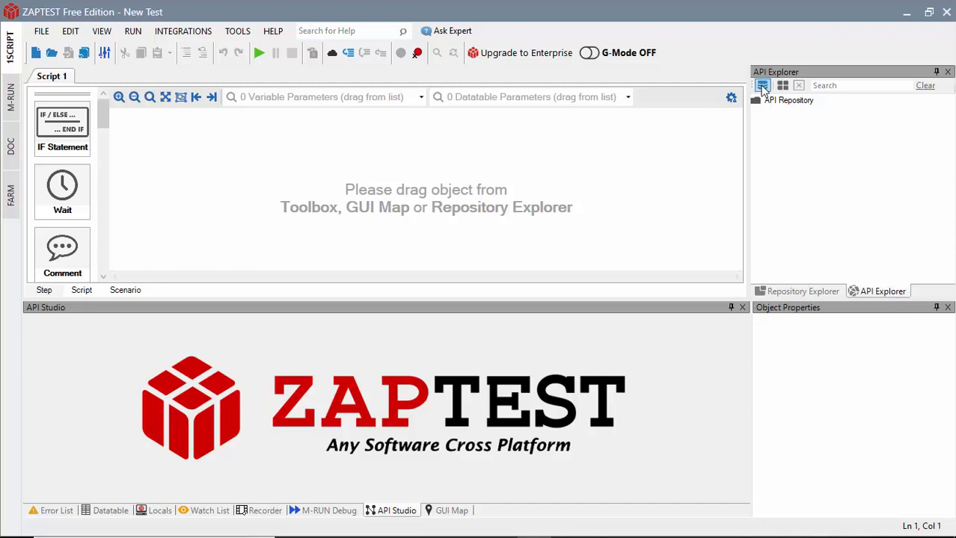
{"action": "left_click", "coordinate": [762, 86]}
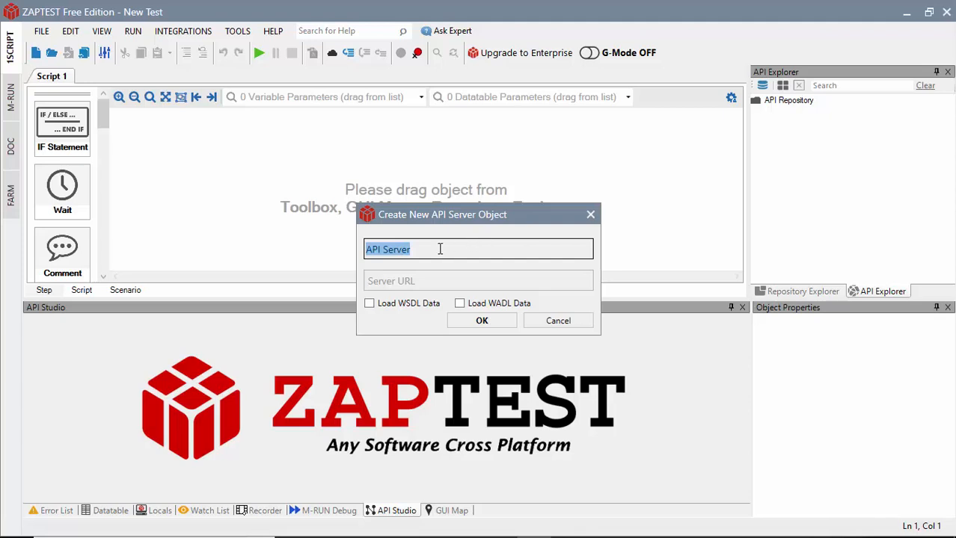
{"action": "type", "text": "API_Demo"}
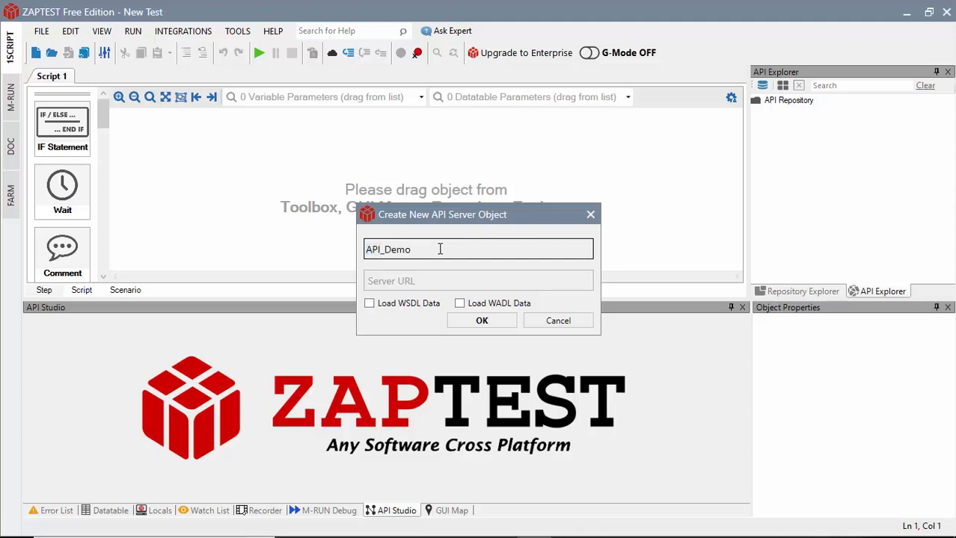
{"action": "type", "text": "http://api-demo."}
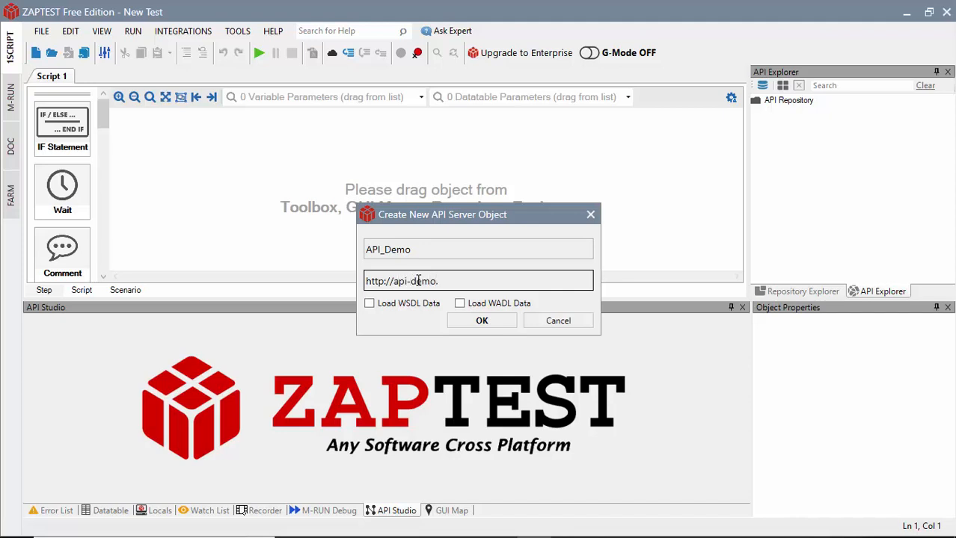
{"action": "type", "text": "zaptest.com:808"}
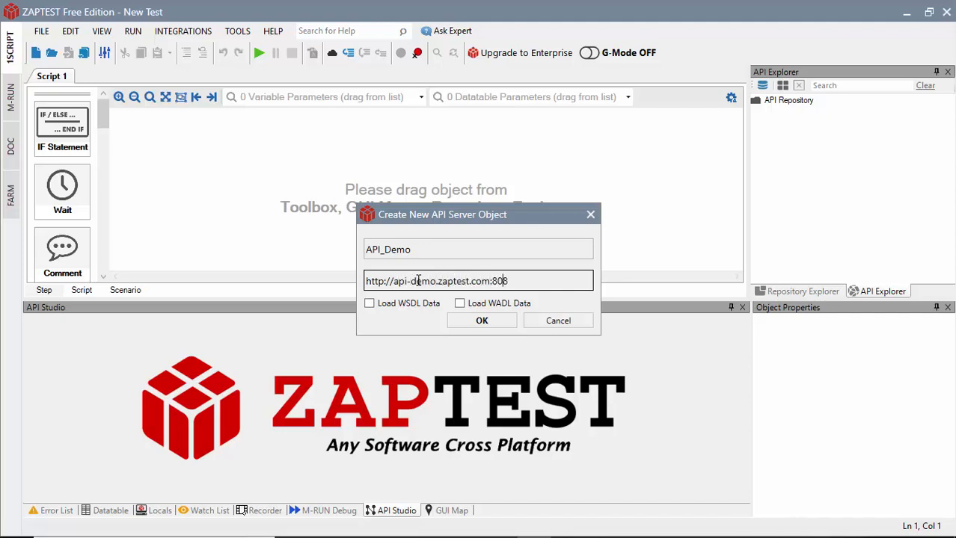
{"action": "type", "text": "8/service.svc"}
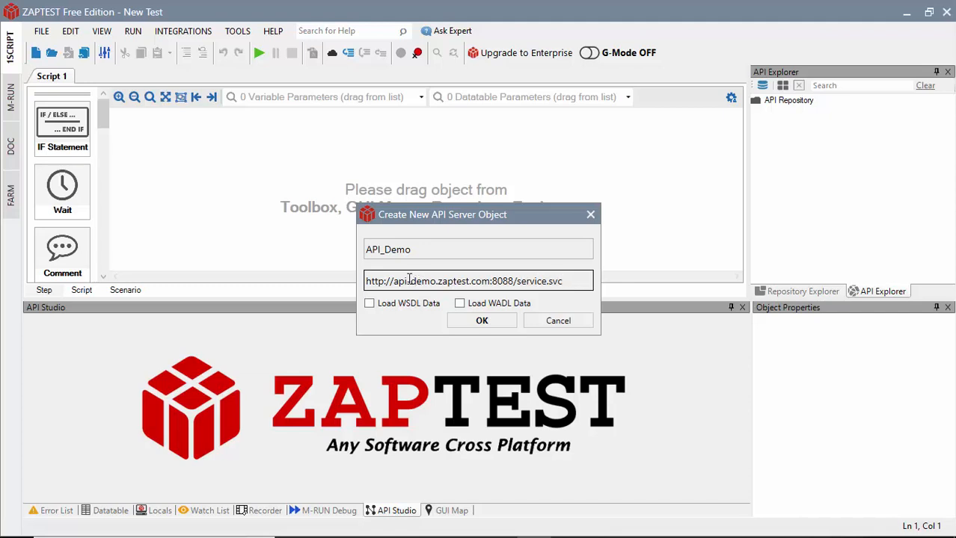
{"action": "left_click", "coordinate": [368, 302]}
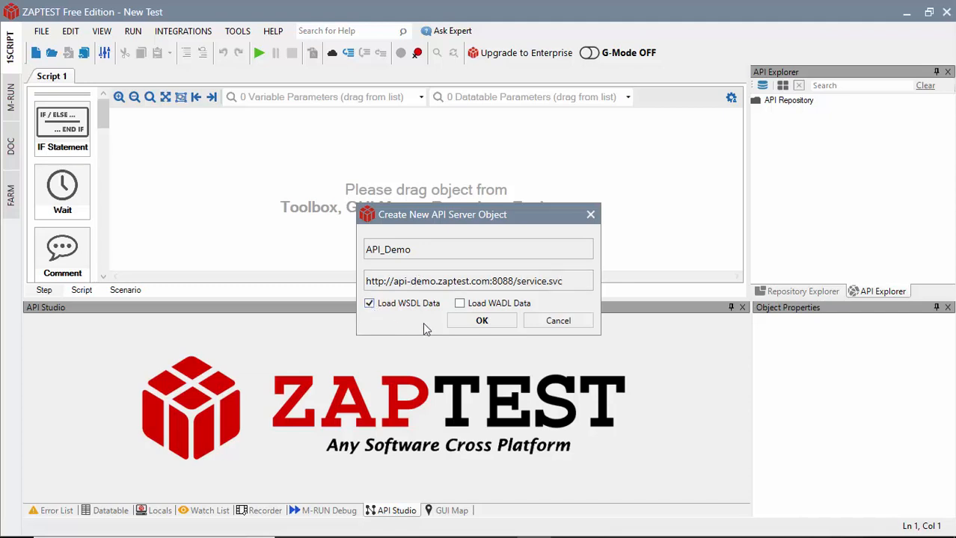
{"action": "left_click", "coordinate": [482, 320]}
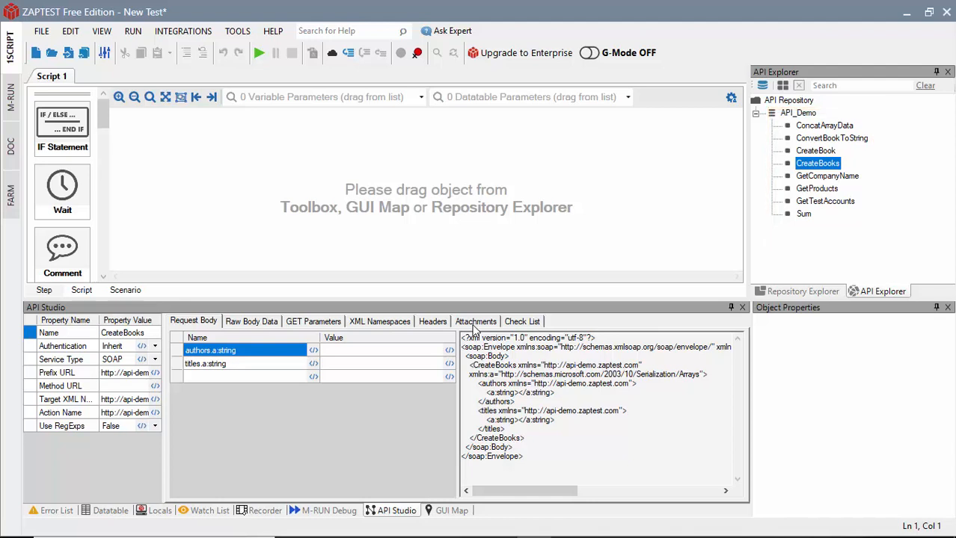
{"action": "mouse_move", "coordinate": [576, 300]}
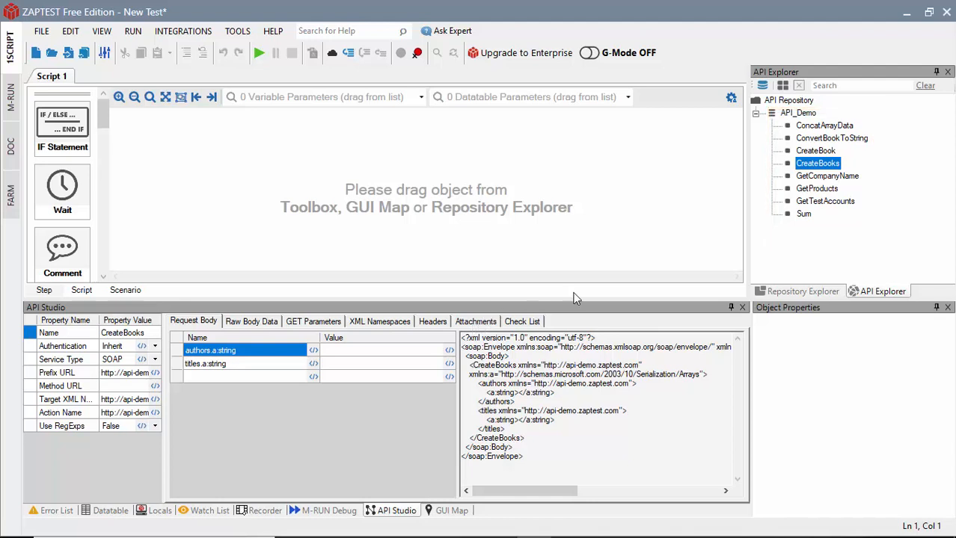
- Place the API_Demo GetProducts method into the script as step 1
{"action": "left_click", "coordinate": [817, 189]}
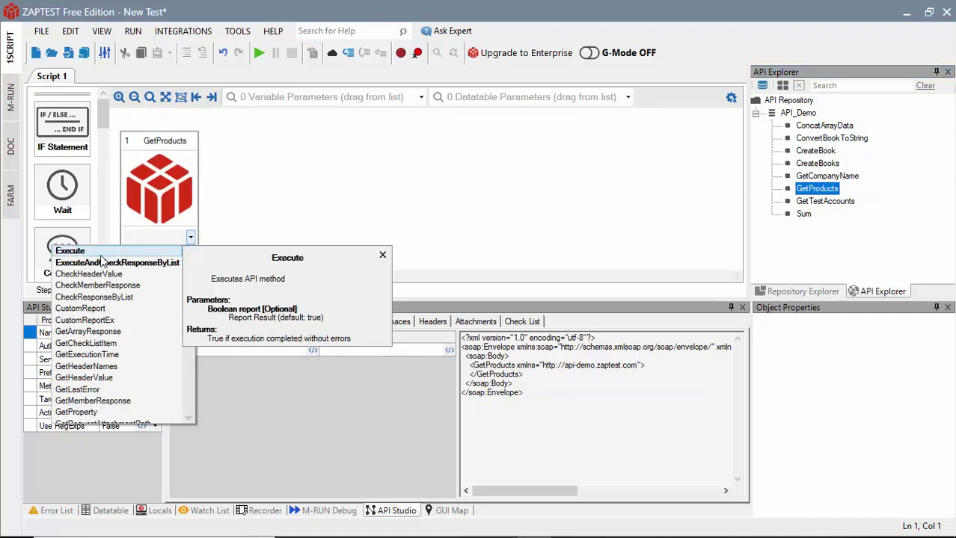
- Set GetProducts to Execute and store its GetStringResponse in a variable named Response
{"action": "left_click", "coordinate": [69, 251]}
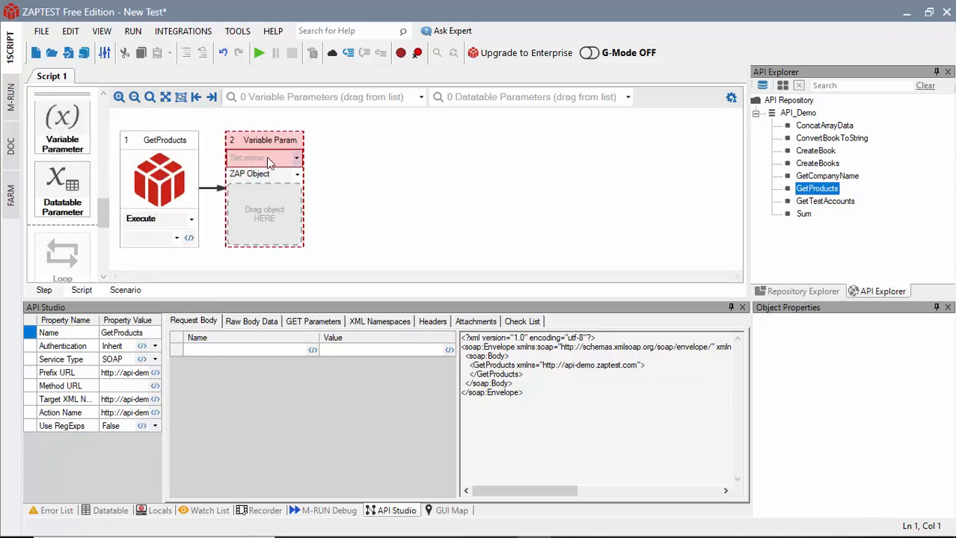
{"action": "left_click", "coordinate": [262, 158]}
{"action": "type", "text": "Response"}
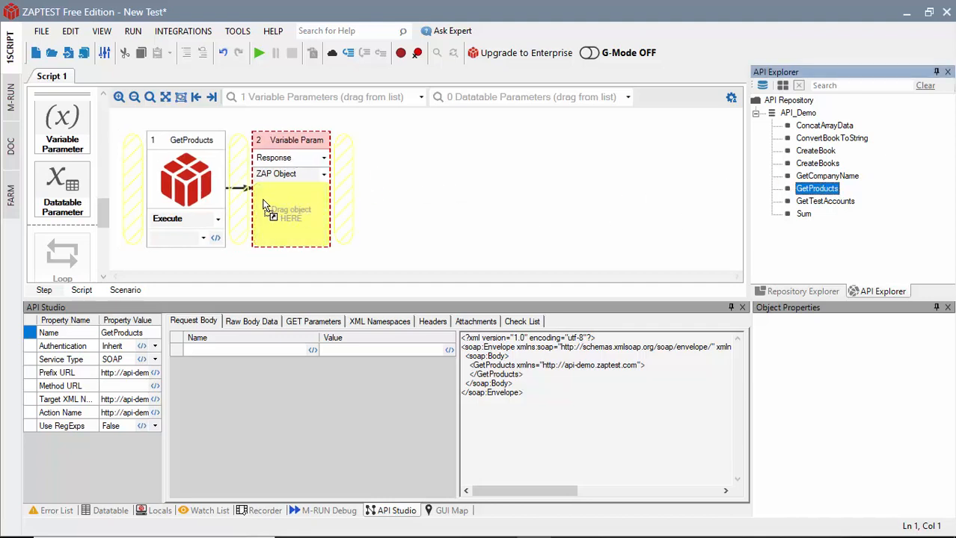
{"action": "left_click", "coordinate": [296, 237]}
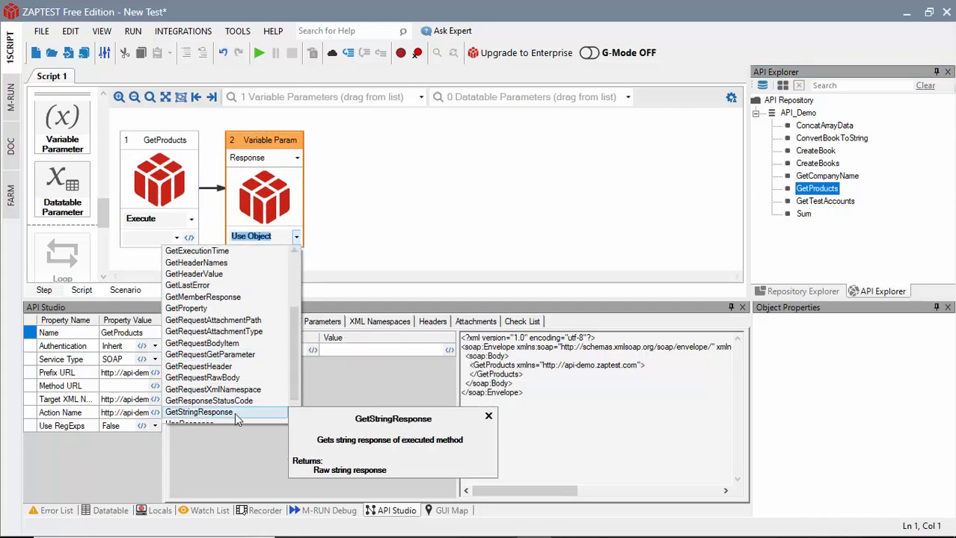
{"action": "left_click", "coordinate": [197, 413]}
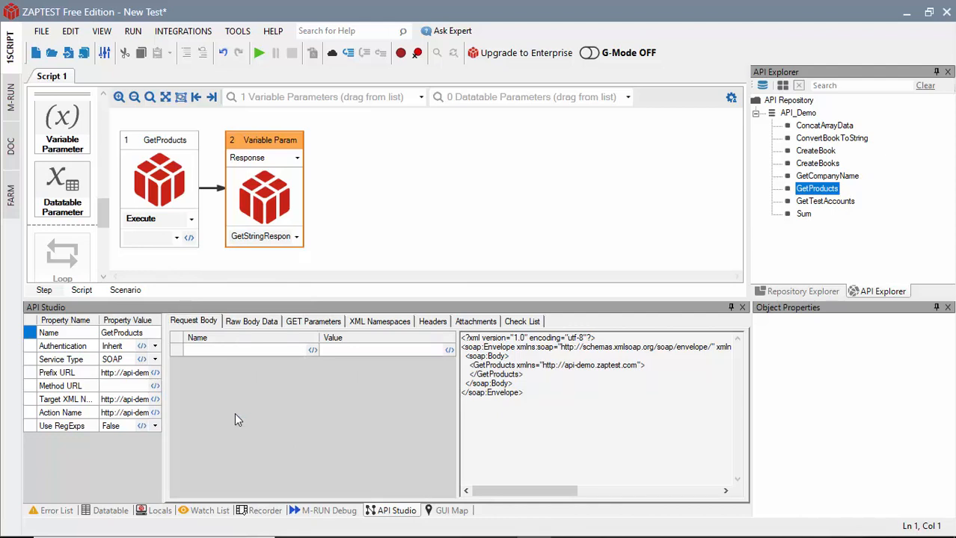
{"action": "mouse_move", "coordinate": [778, 139]}
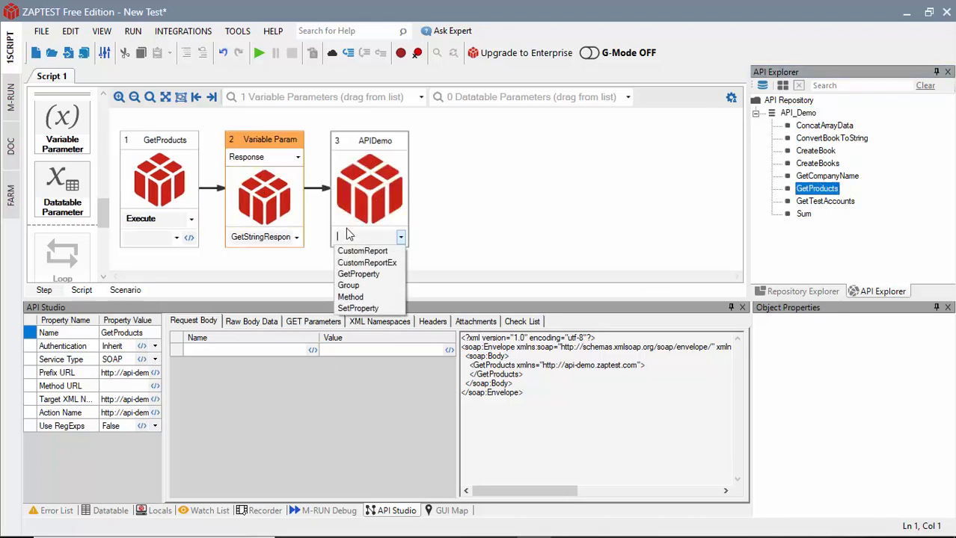
- Make the APIDemo CustomReport step pass with Zap.Variable("Response") as its report text
{"action": "left_click", "coordinate": [362, 251]}
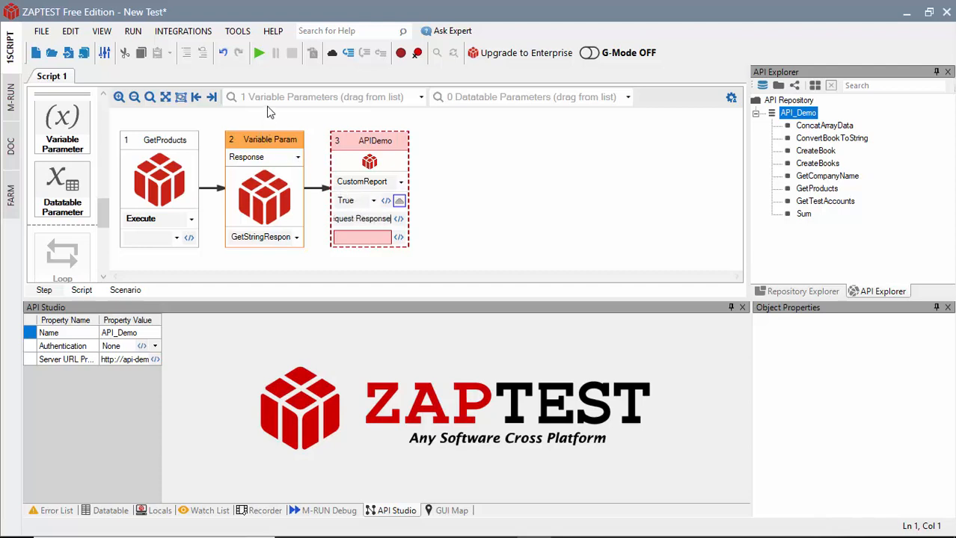
{"action": "left_click", "coordinate": [420, 96]}
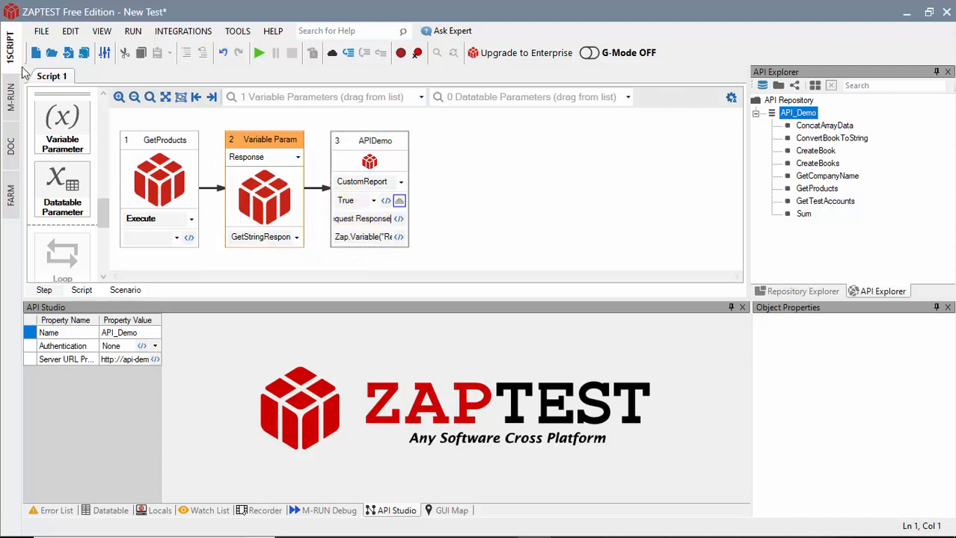
{"action": "mouse_move", "coordinate": [72, 105]}
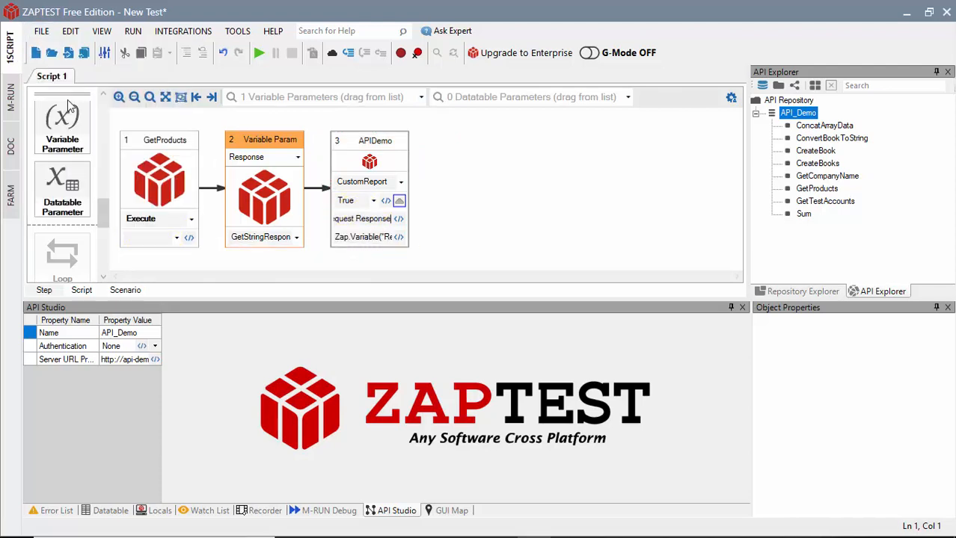
- Save the test as Tutorial1_StepView in C:\Tutorials and run it
{"action": "left_click", "coordinate": [36, 53]}
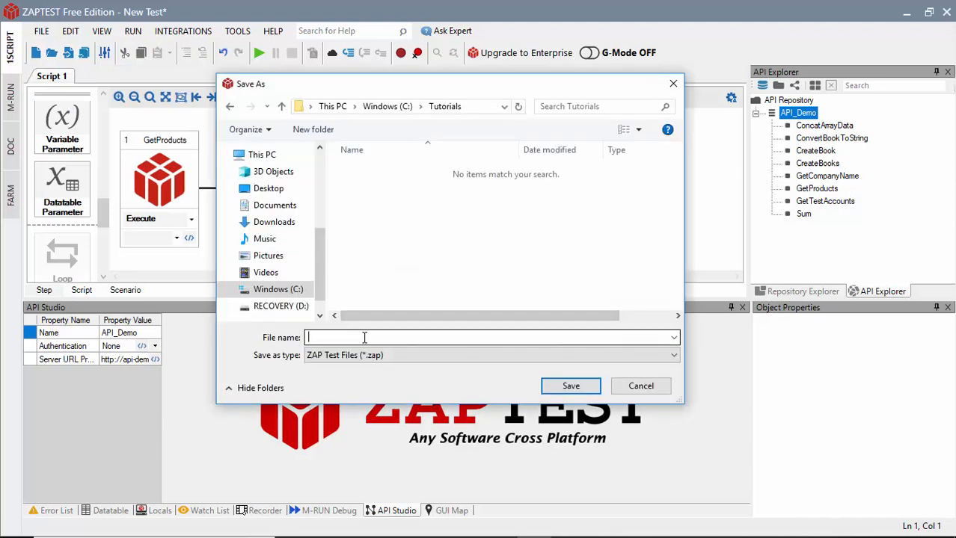
{"action": "type", "text": "Tutorial1_StepView"}
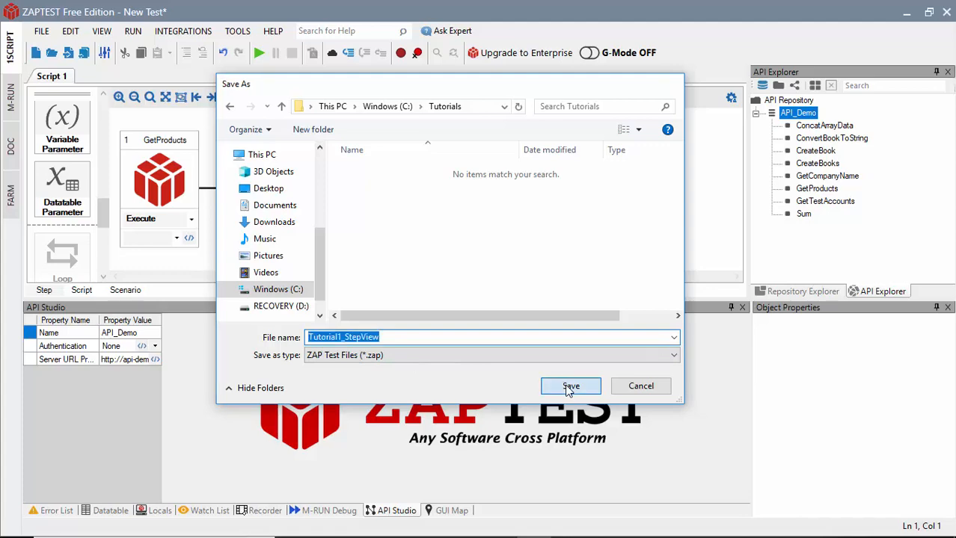
{"action": "left_click", "coordinate": [571, 385]}
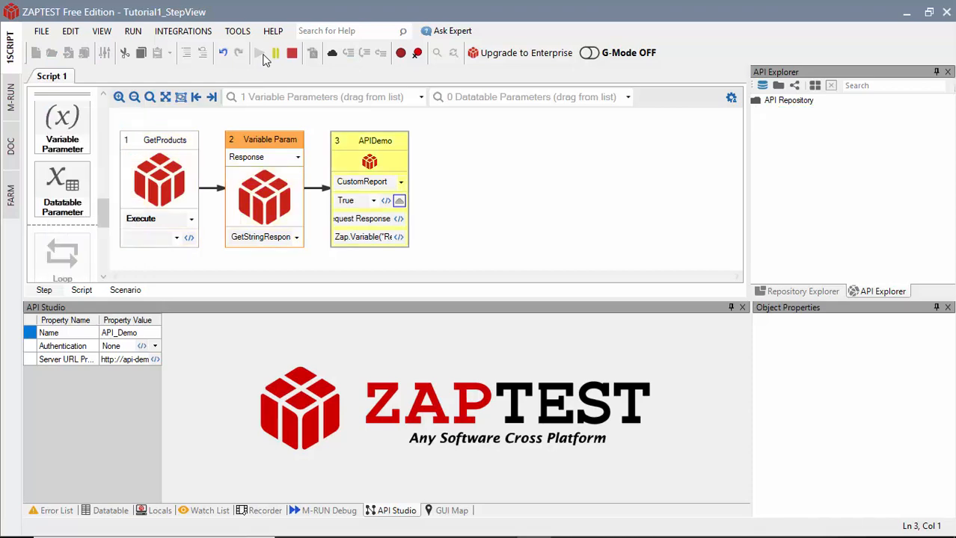
{"action": "left_click", "coordinate": [452, 511]}
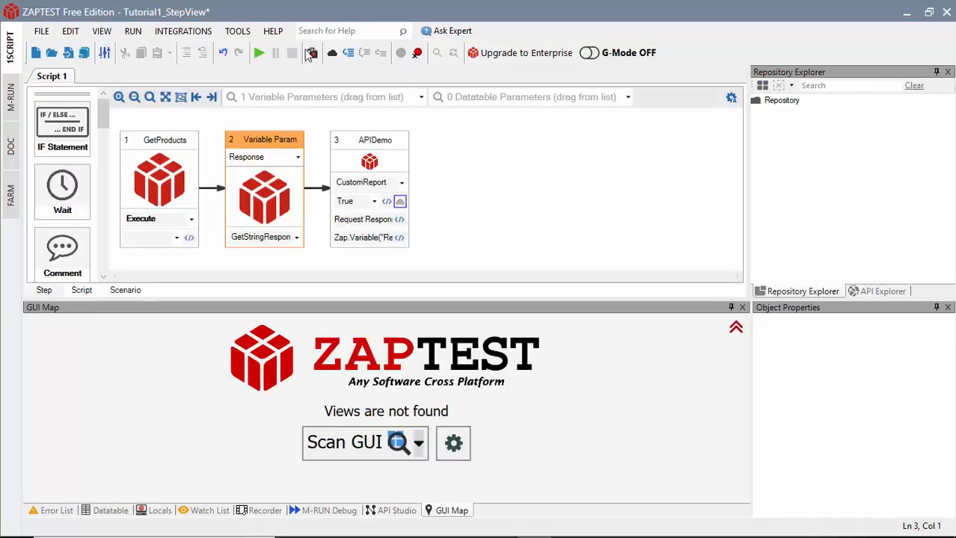
- Review the Tutorial1_StepView report in Chrome showing 2 of 2 steps passed
{"action": "left_click", "coordinate": [259, 53]}
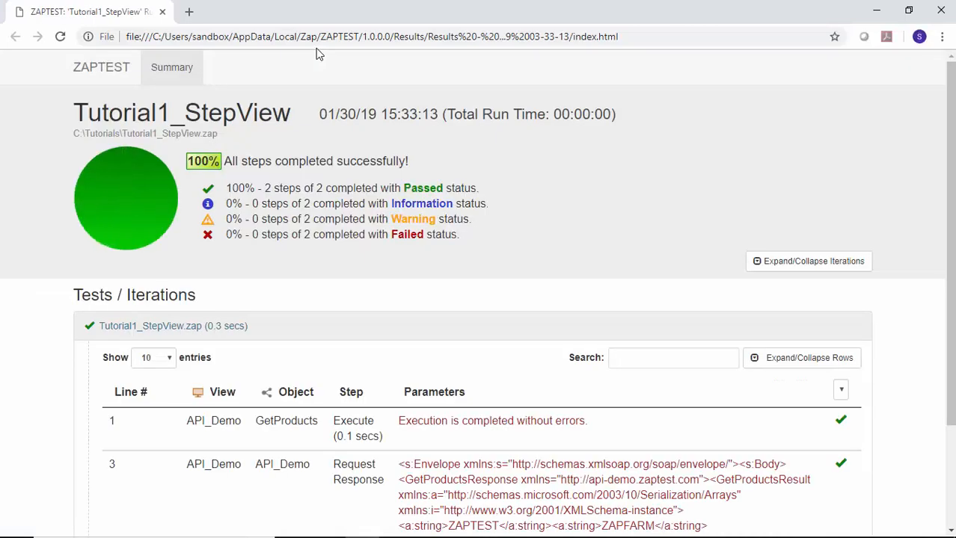
{"action": "scroll", "scroll_direction": "down", "scroll_amount": 3}
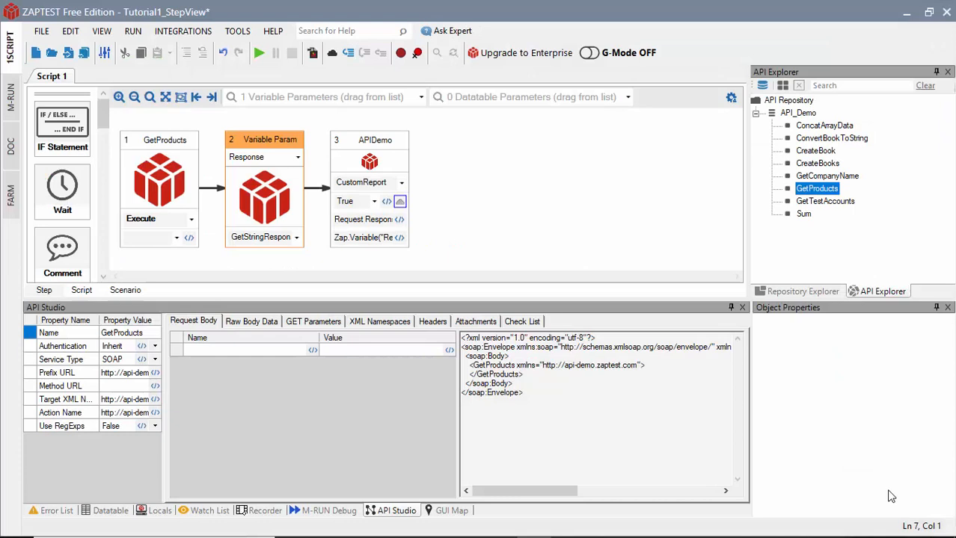
- Store GetMemberResponse GetProductsResult[0] and [1] as variables Product1 and Product2
{"action": "scroll", "scroll_direction": "down", "scroll_amount": 3}
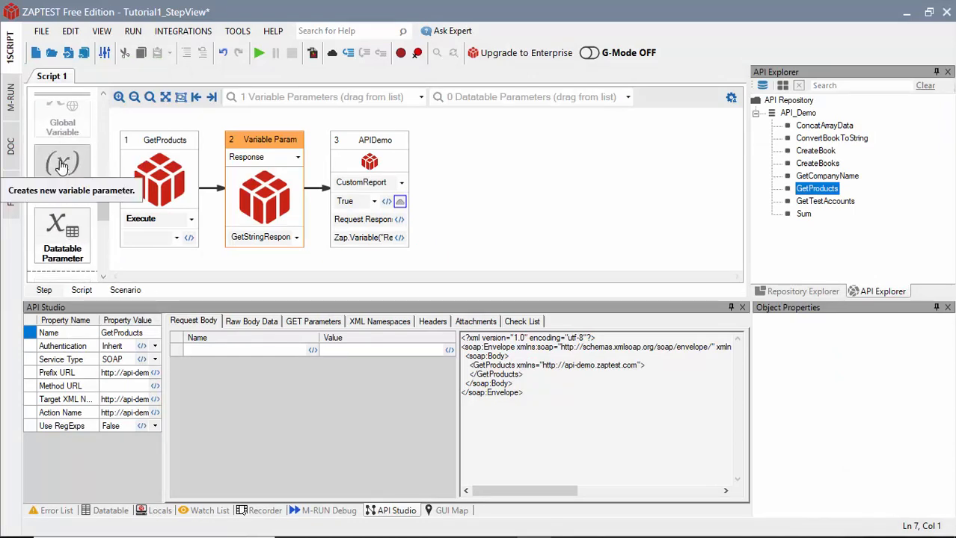
{"action": "left_click", "coordinate": [61, 165]}
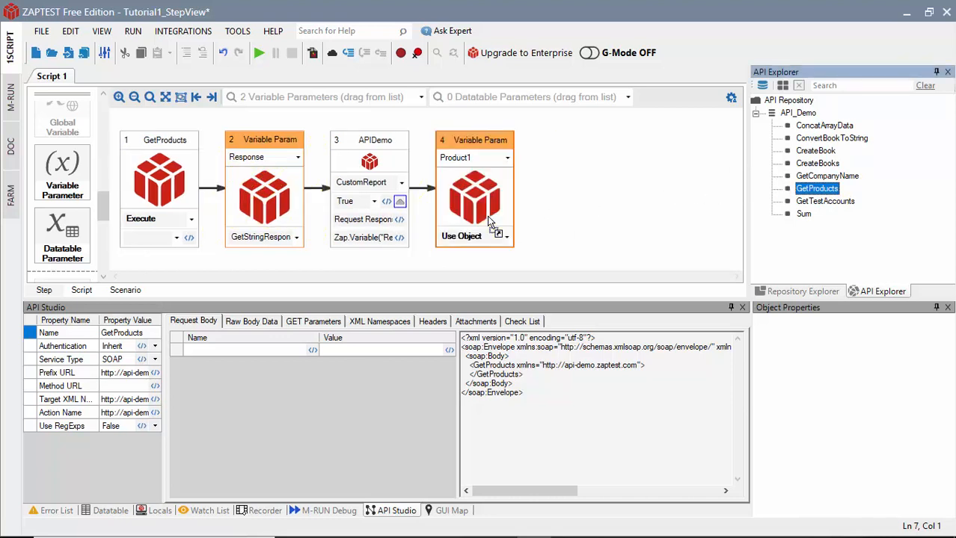
{"action": "left_click", "coordinate": [506, 236]}
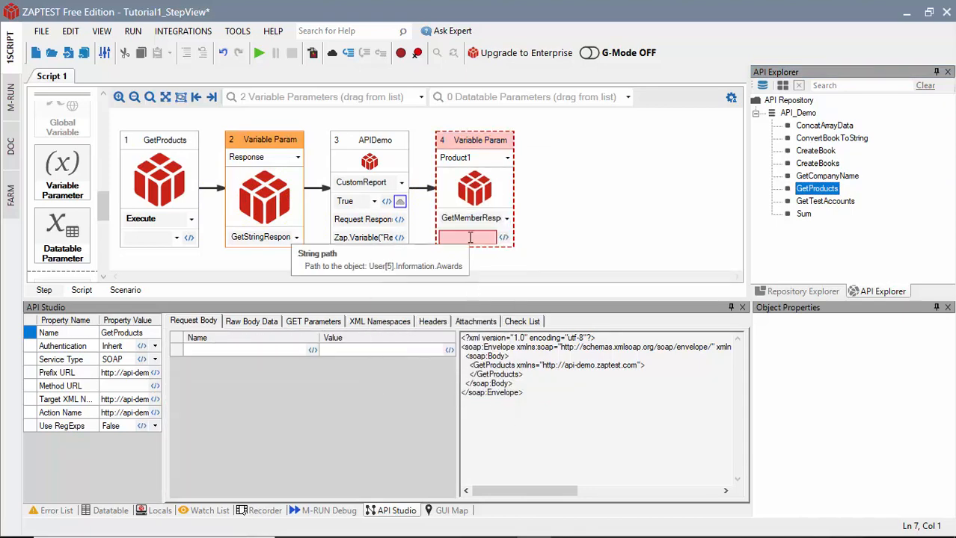
{"action": "type", "text": "GetProductsRes"}
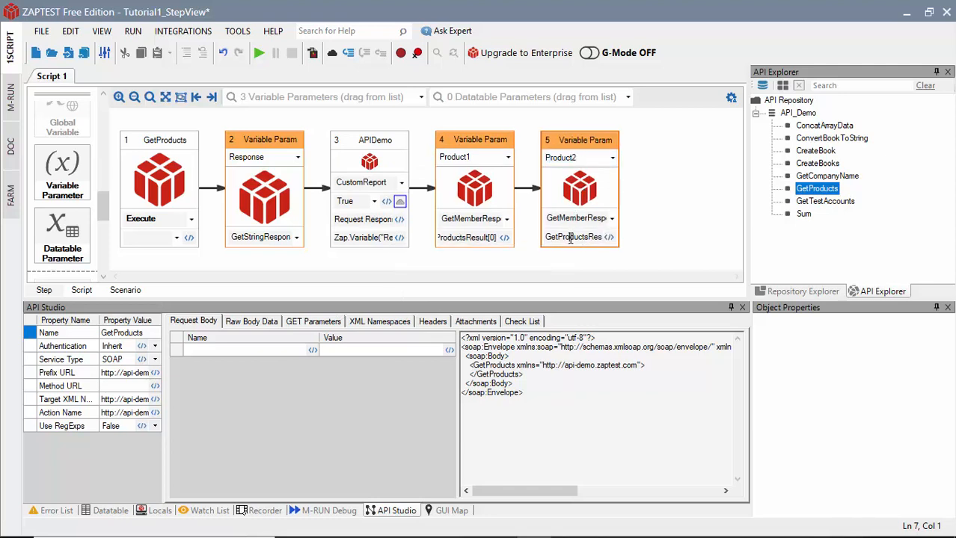
{"action": "left_click", "coordinate": [574, 236]}
{"action": "type", "text": "ult[1]"}
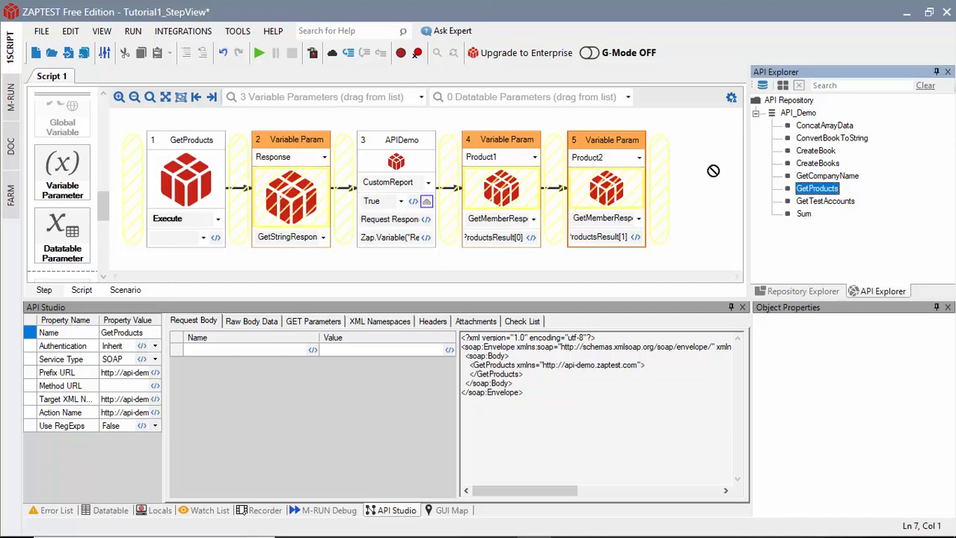
- Add passing CustomReport steps titled Product One and Product Two with their Zap.Variable values
{"action": "left_click", "coordinate": [697, 237]}
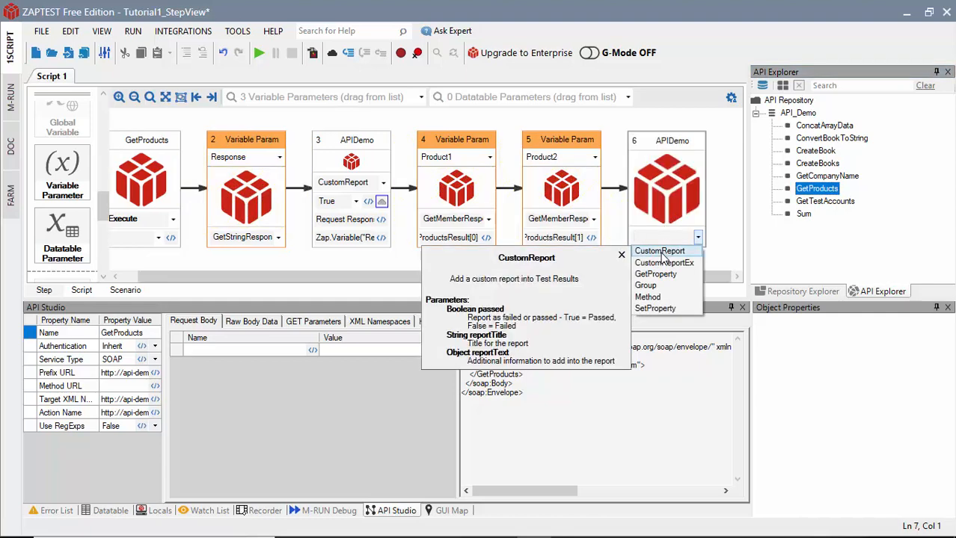
{"action": "left_click", "coordinate": [658, 251]}
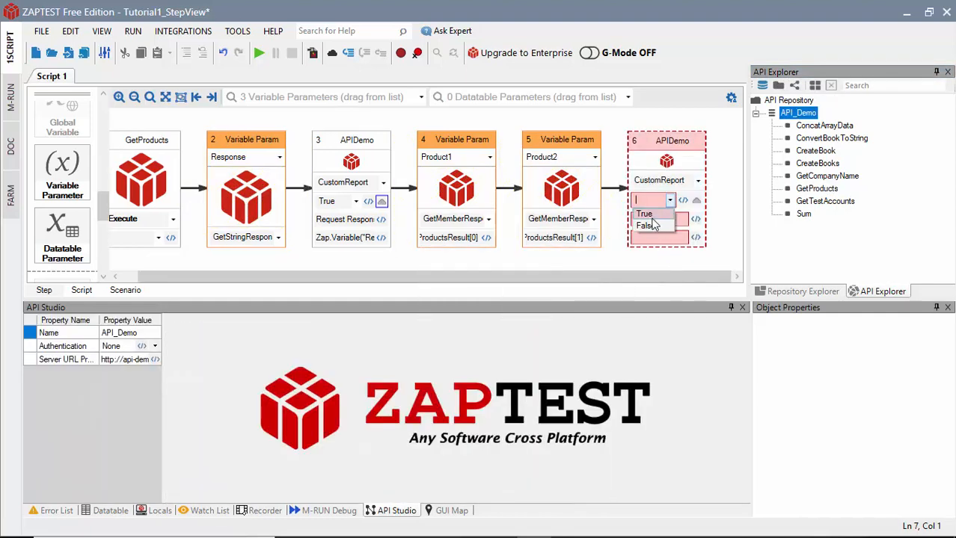
{"action": "left_click", "coordinate": [643, 214]}
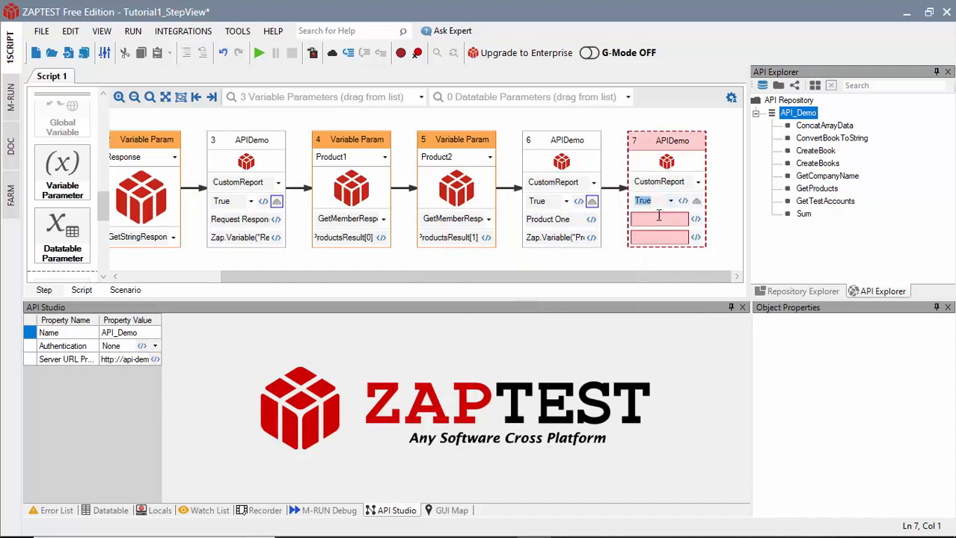
{"action": "type", "text": "Product Two"}
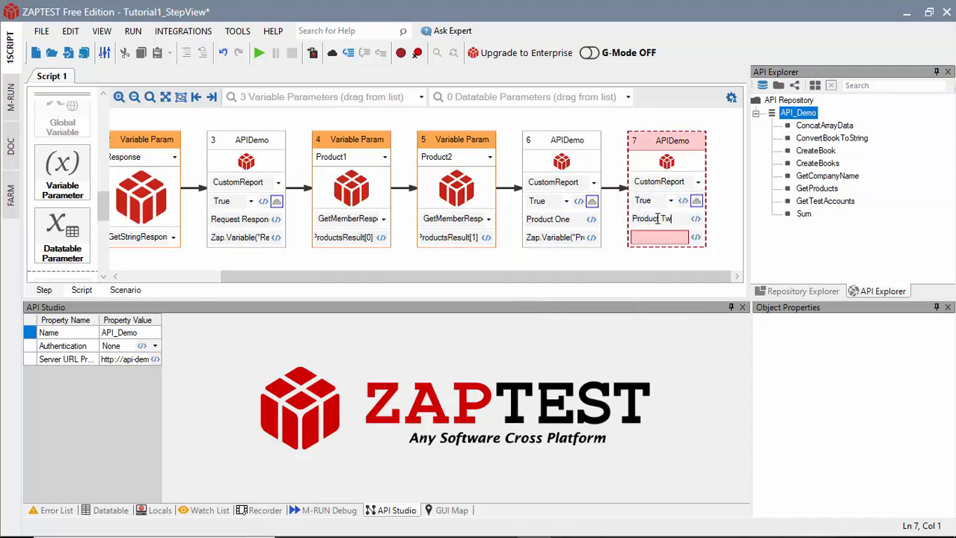
{"action": "left_click", "coordinate": [420, 96]}
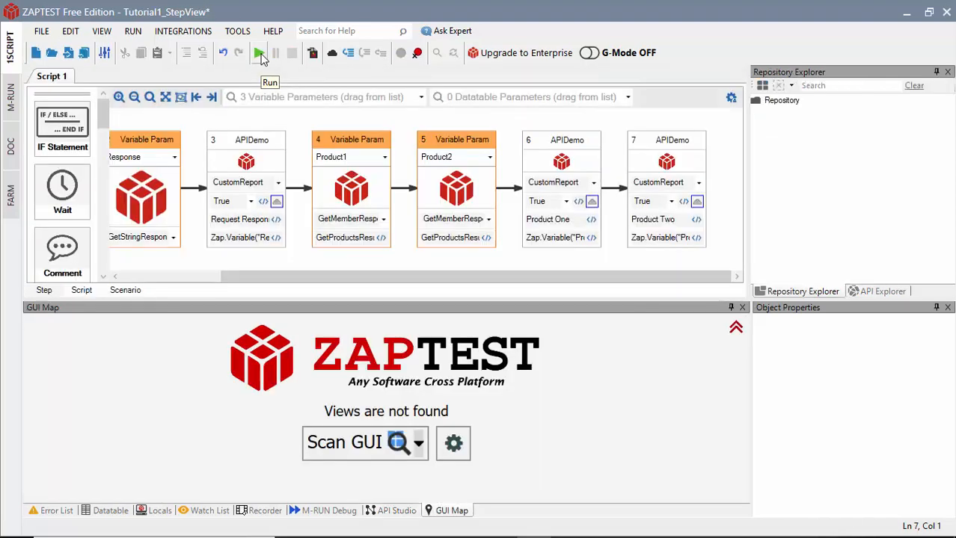
{"action": "mouse_move", "coordinate": [313, 52]}
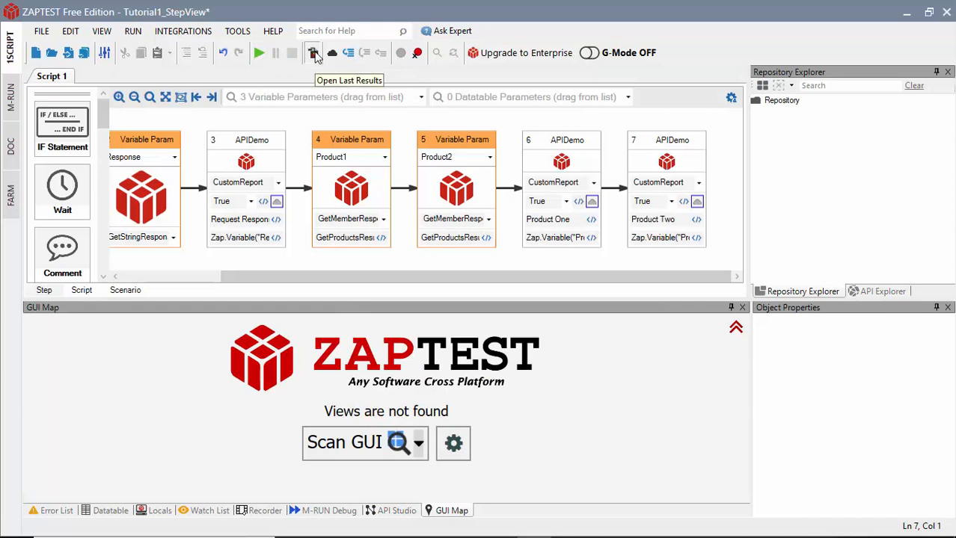
- Rerun the test and view the report showing all four steps passed, ZAPTEST and ZAPFARM
{"action": "left_click", "coordinate": [314, 52]}
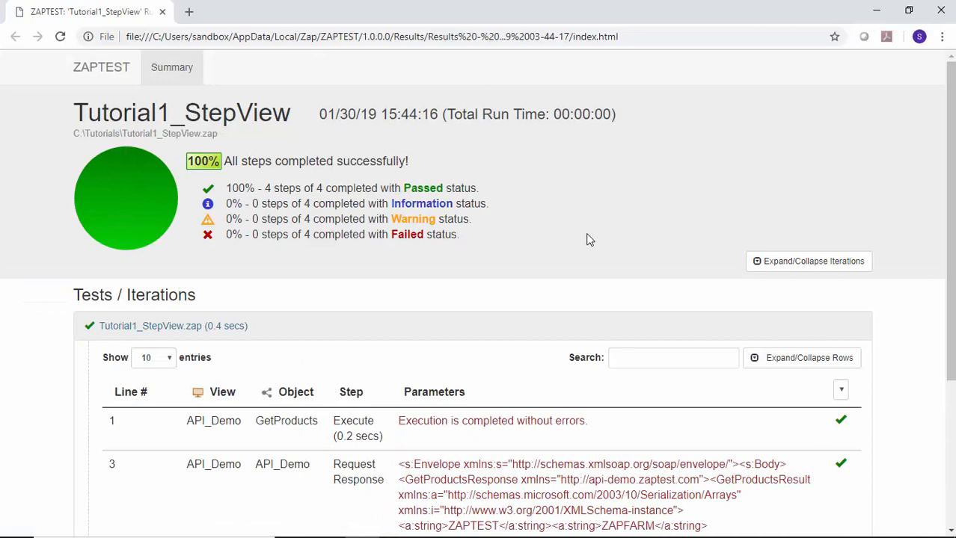
{"action": "scroll", "scroll_direction": "down", "scroll_amount": 3}
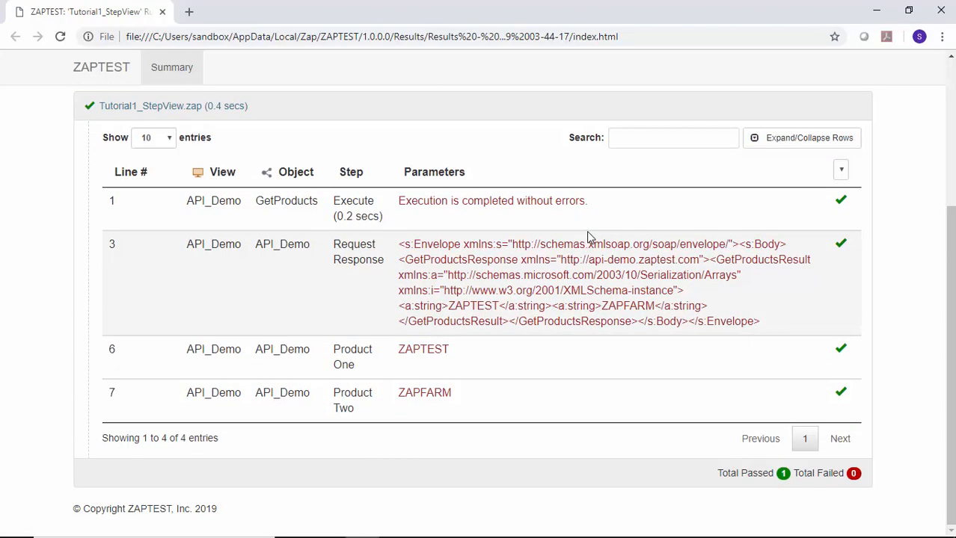